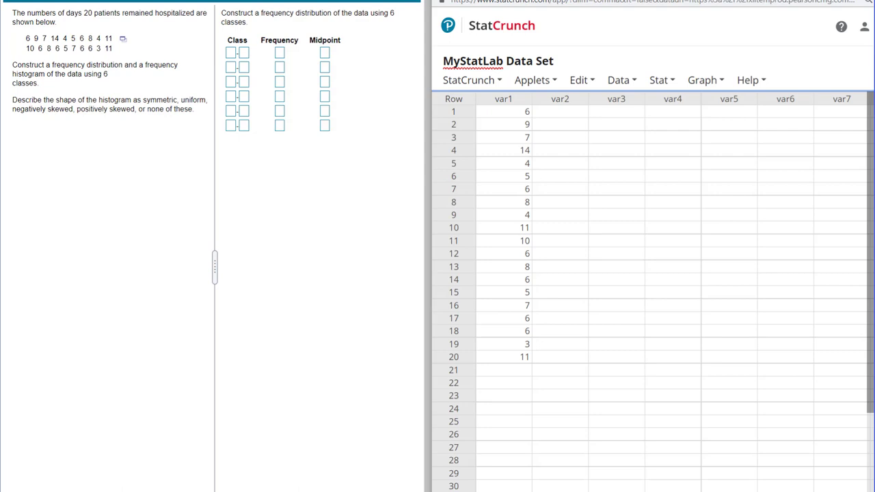
mouse_move(98, 194)
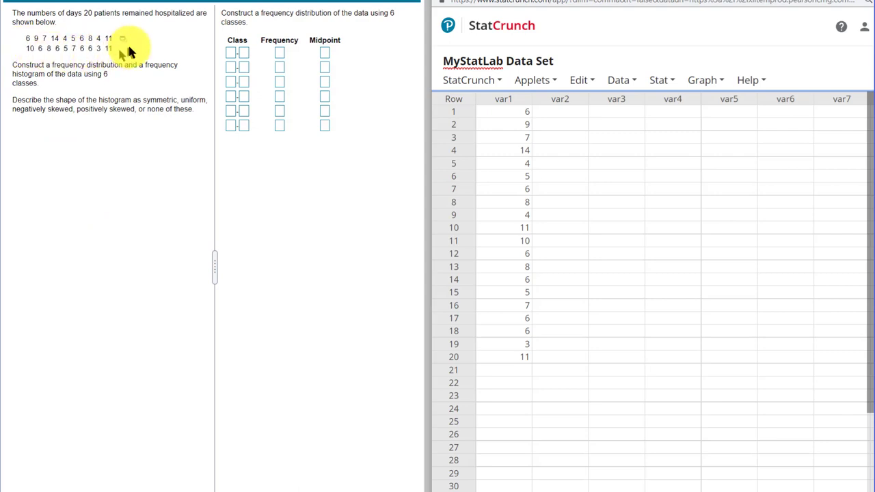
mouse_move(183, 17)
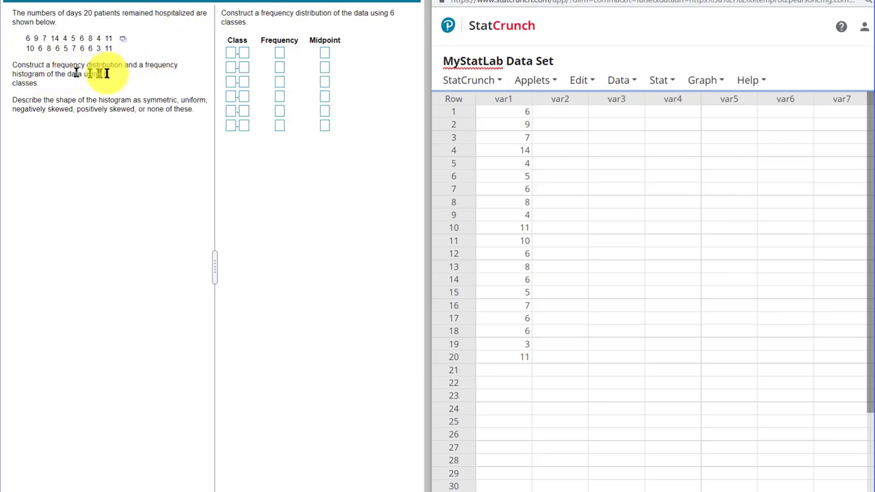
mouse_move(126, 87)
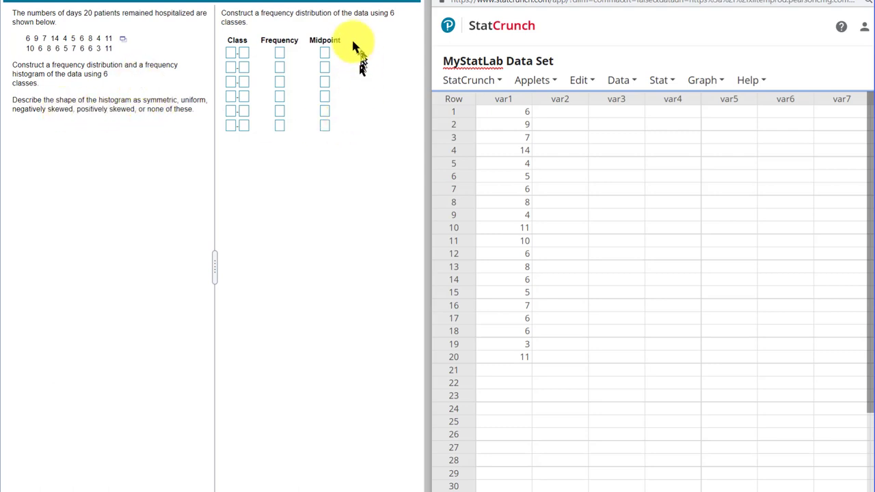
mouse_move(342, 28)
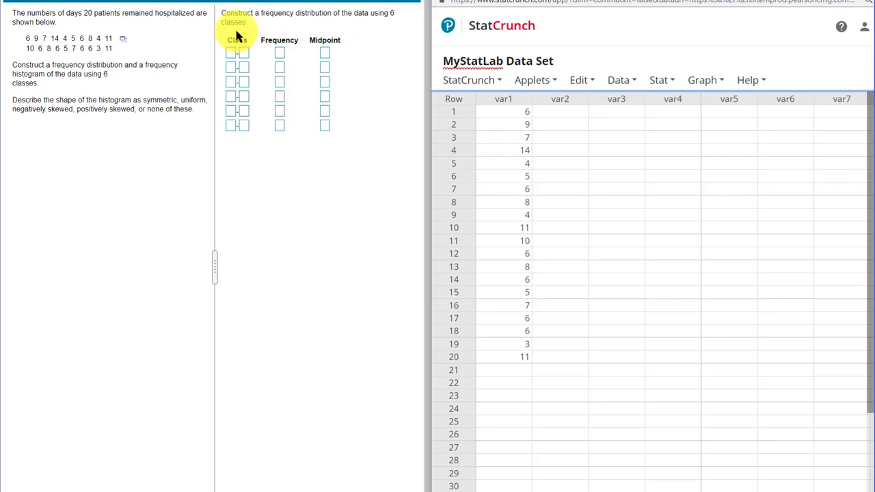
mouse_move(325, 112)
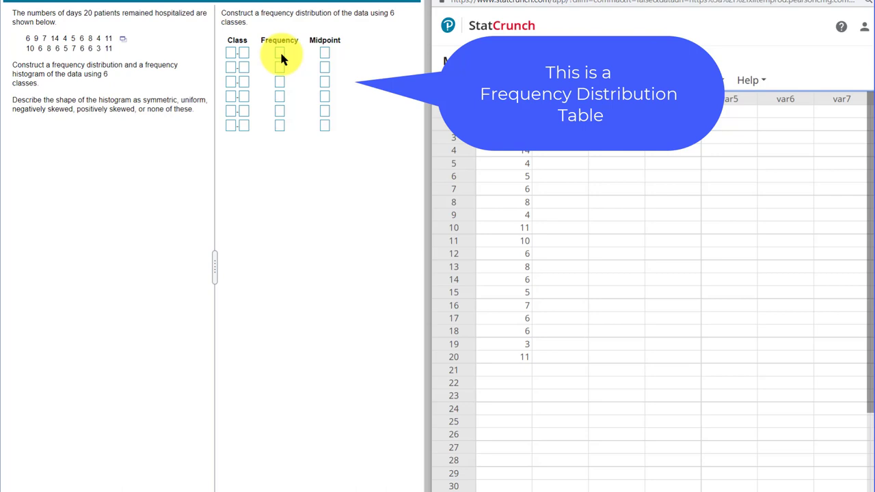
mouse_move(326, 61)
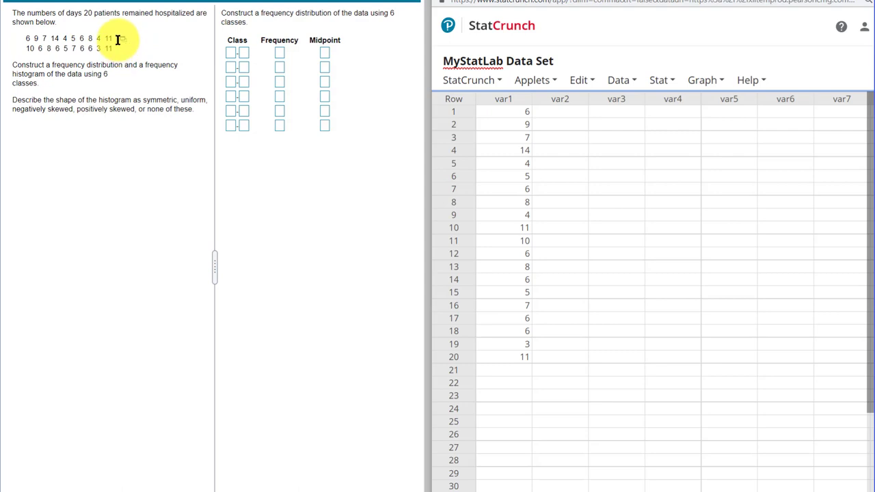
- Start Summary Stats for columns and select var1 as the column to summarize
right_click(123, 43)
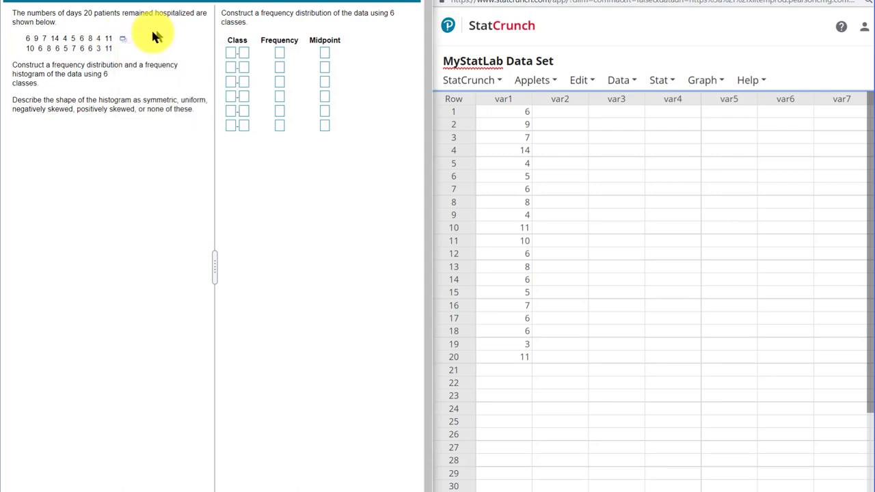
mouse_move(628, 122)
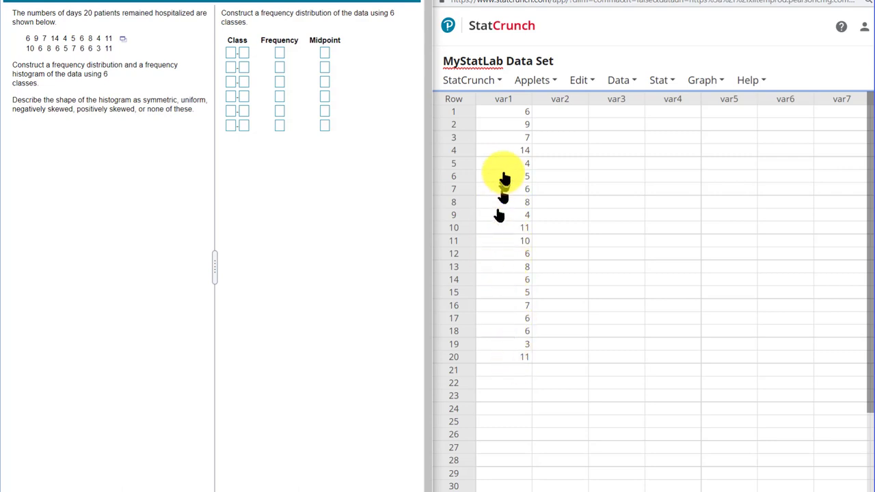
mouse_move(505, 178)
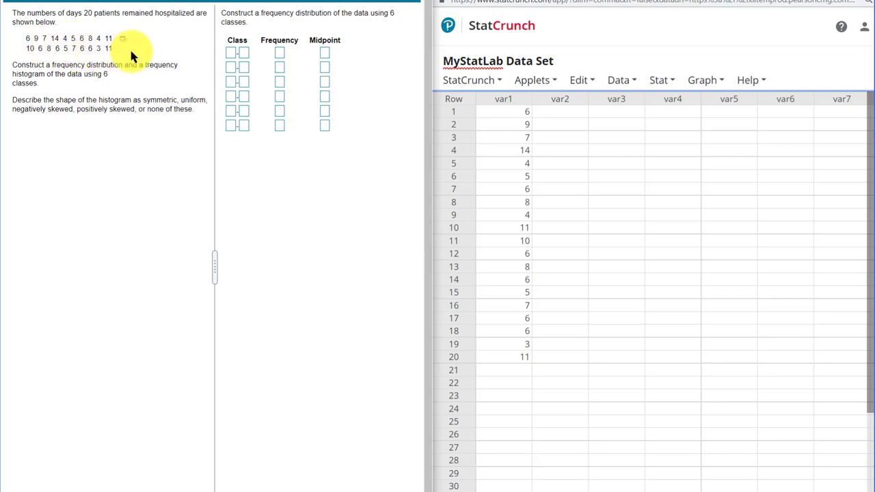
mouse_move(640, 179)
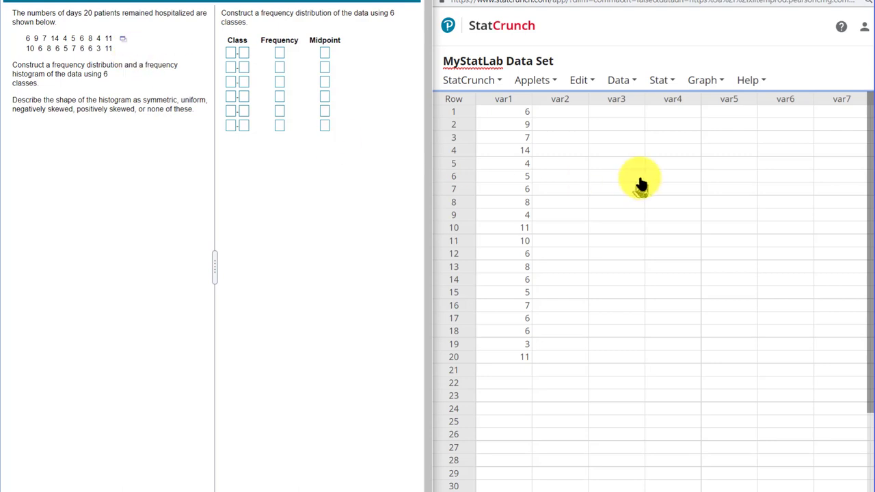
mouse_move(636, 130)
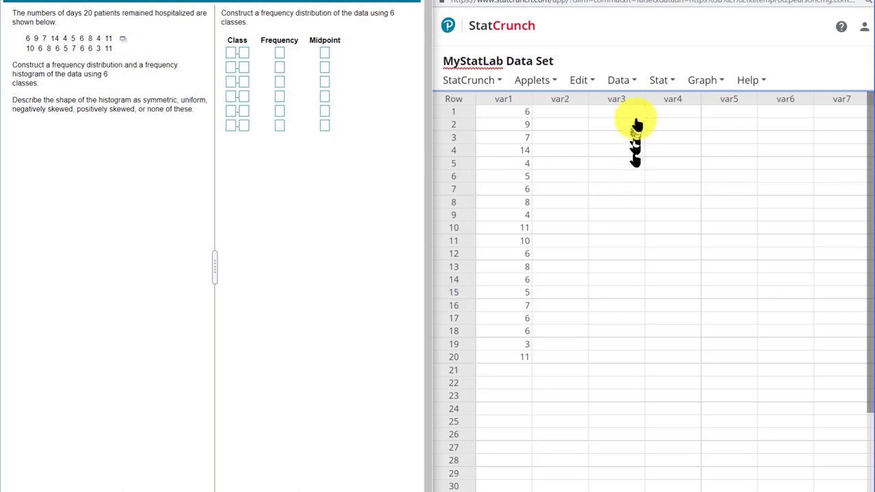
click(659, 79)
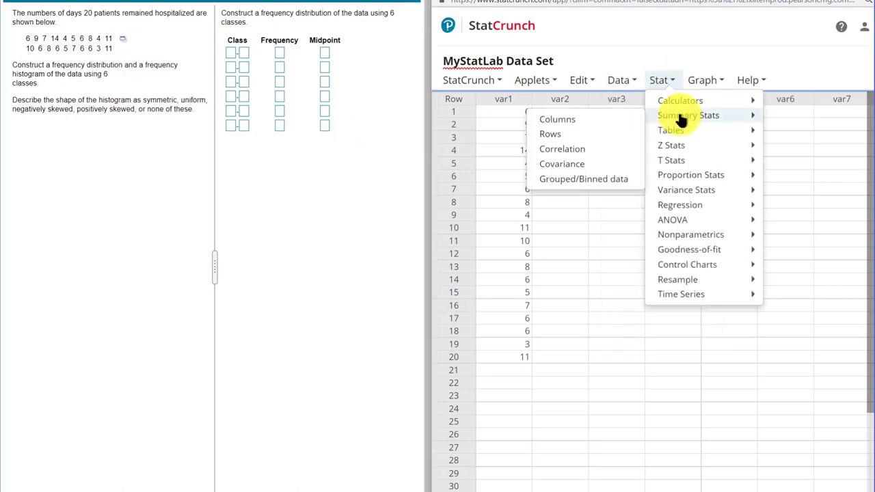
click(688, 115)
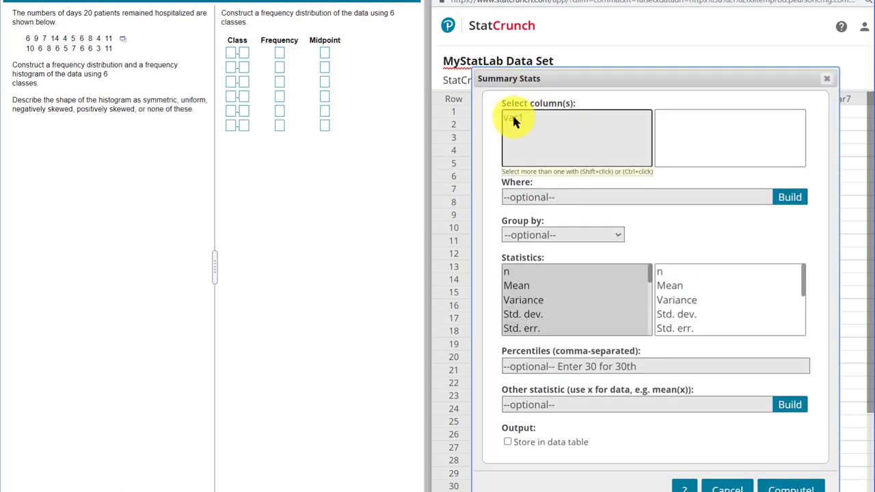
click(511, 118)
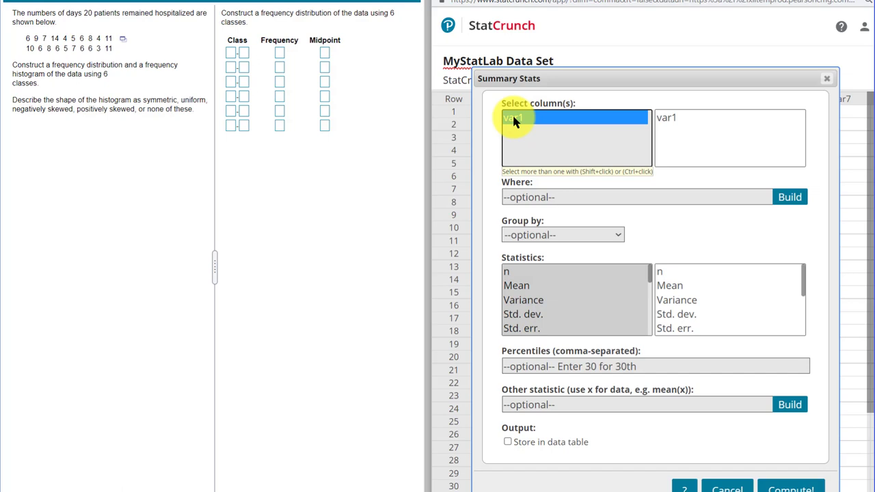
click(533, 118)
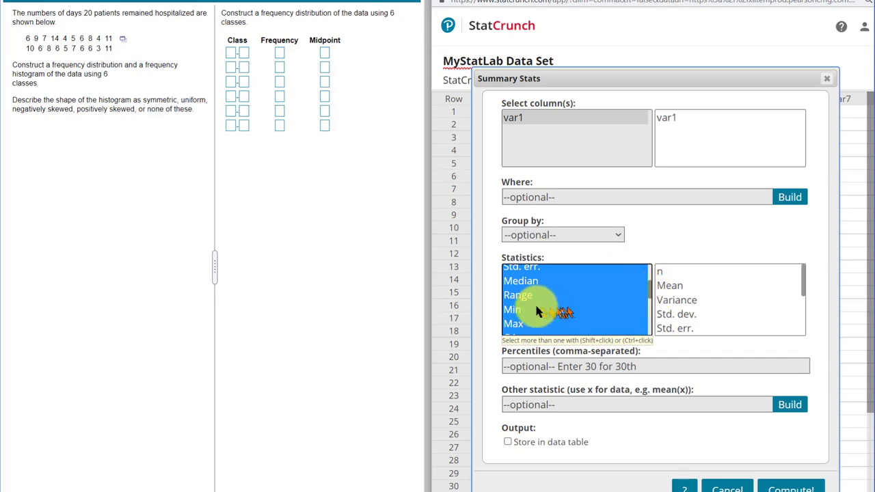
- Choose Range, Min and Max as the statistics and store the results in the data table
click(517, 295)
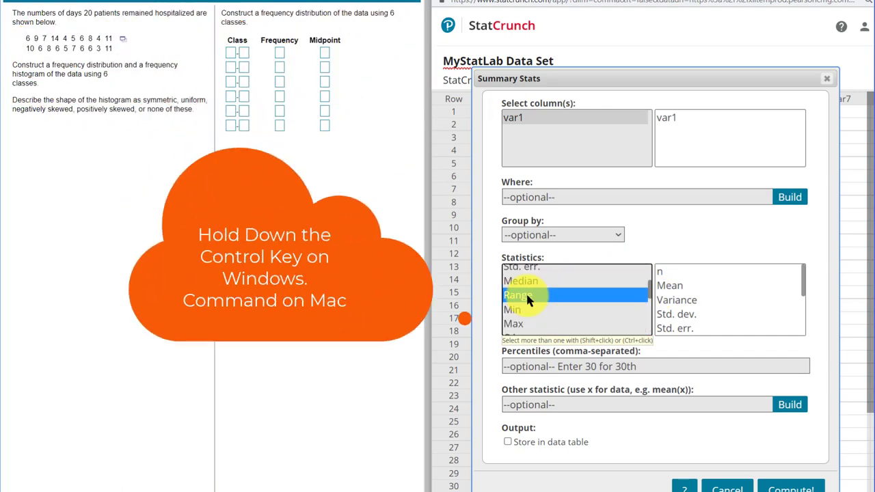
click(511, 309)
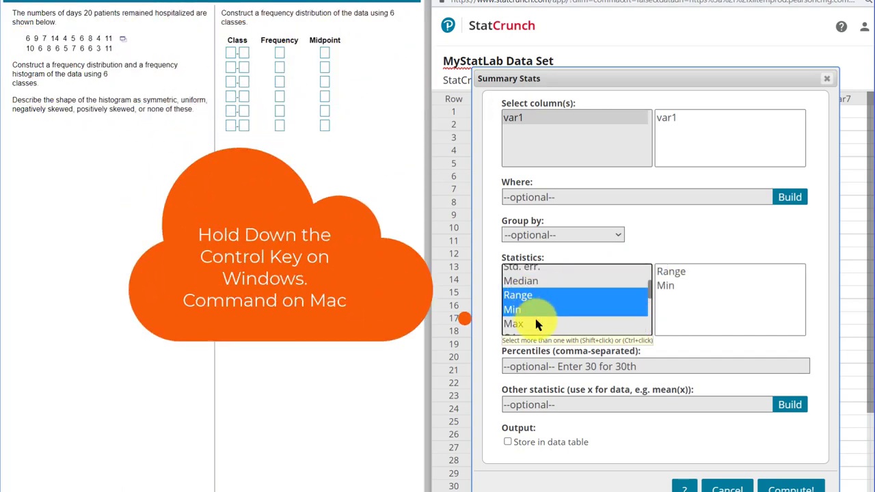
click(514, 323)
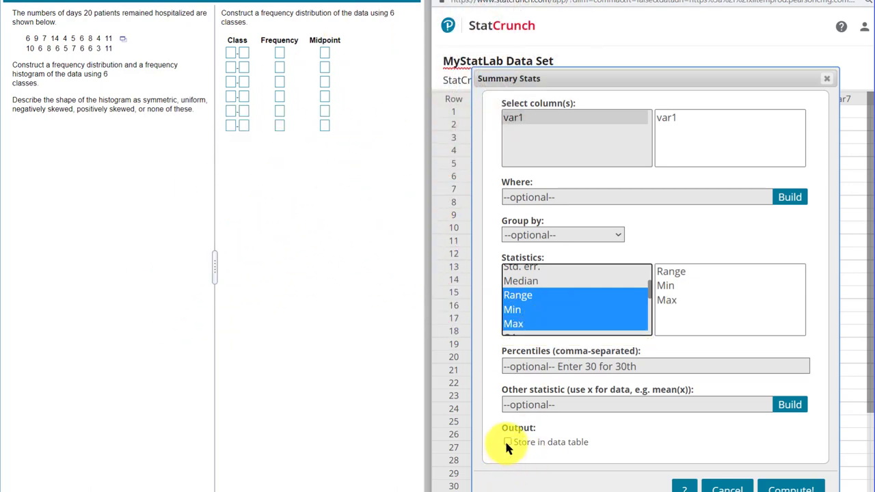
click(507, 441)
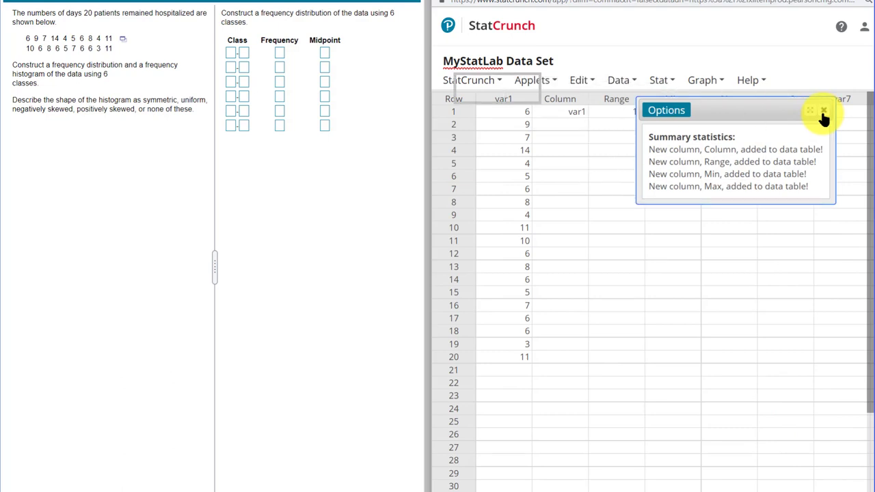
- Dismiss the added-columns notice so range 11, min 3 and max 14 show, then reach the Data menu
click(823, 110)
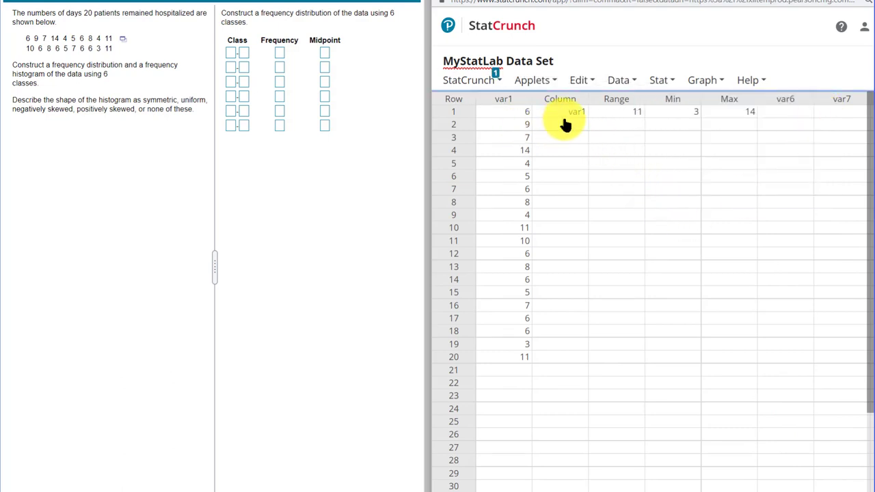
mouse_move(641, 120)
text(3)
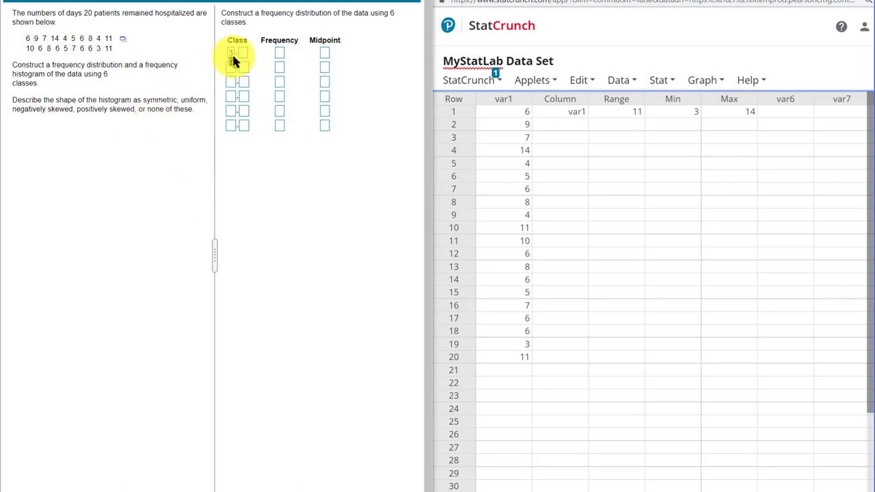
mouse_move(235, 130)
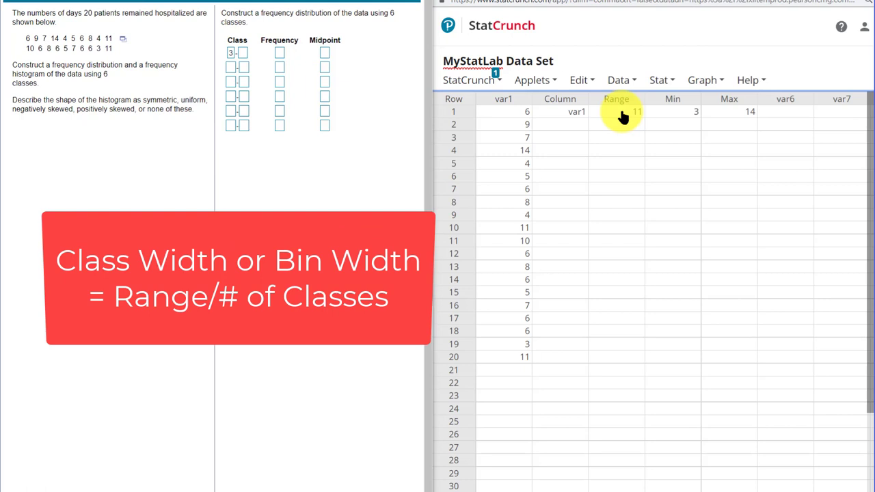
click(618, 79)
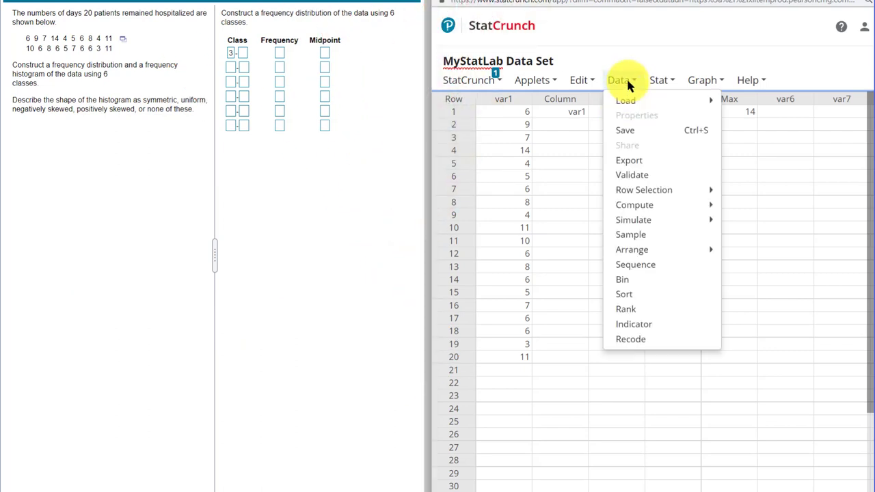
mouse_move(635, 205)
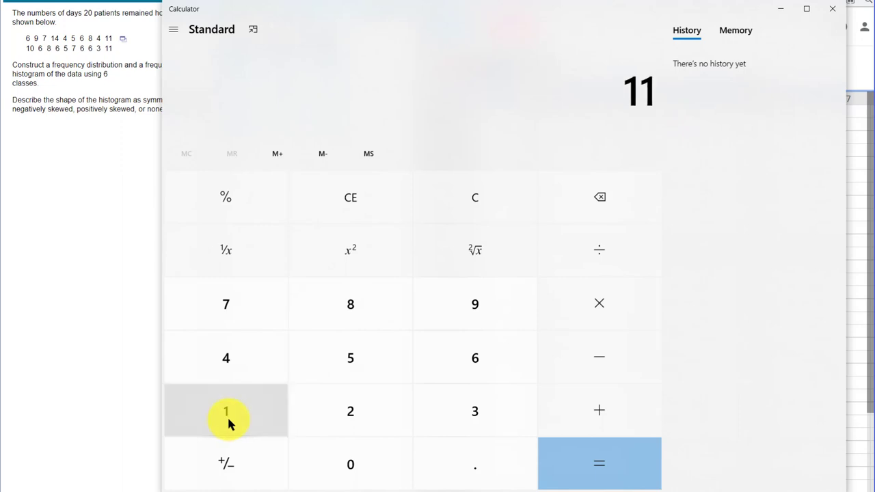
- Compute 11 ÷ 6 in Calculator to get a class width of about 1.8333
click(599, 249)
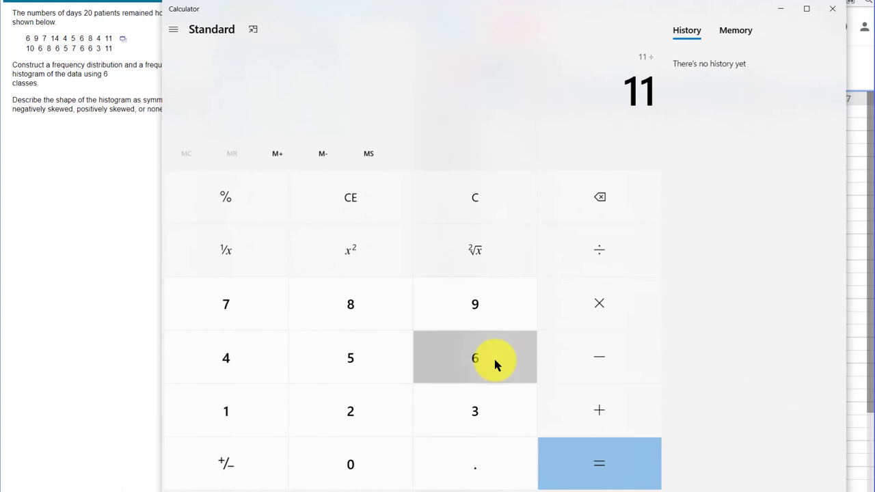
click(599, 464)
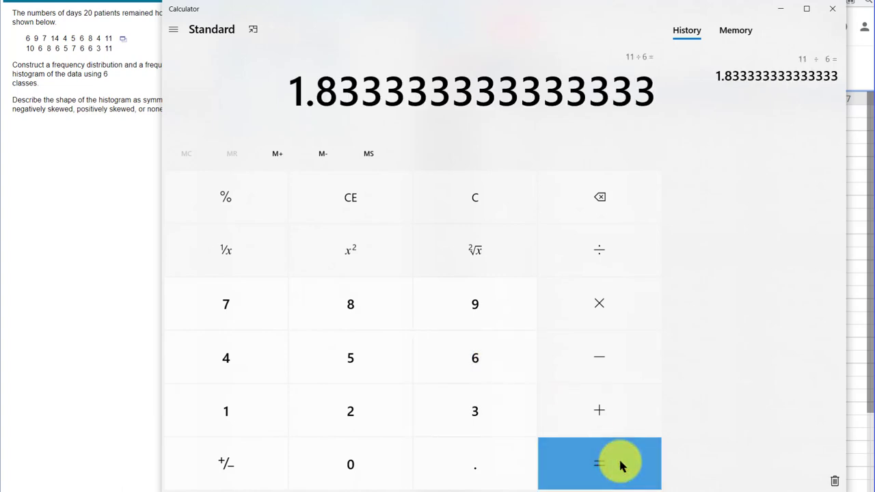
mouse_move(394, 104)
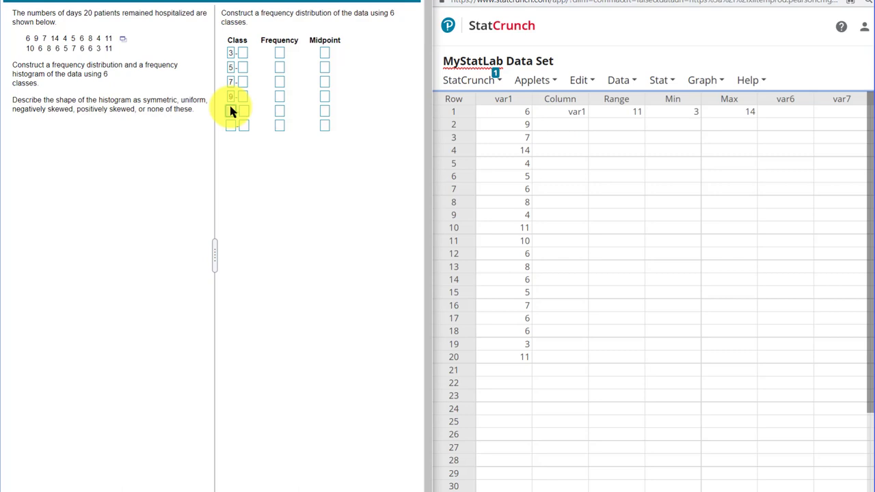
- Enter the lower class limits 3, 5, 7, 9, 11 and 13 in the Class column
text(11)
text(13)
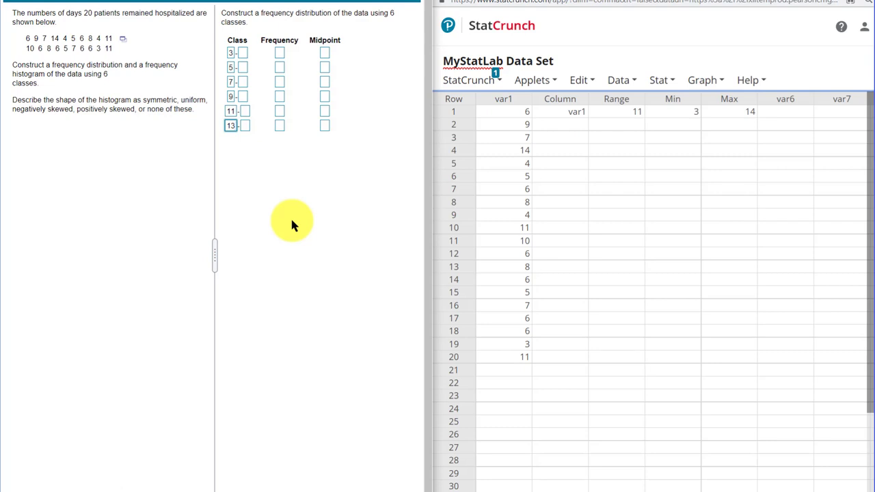
mouse_move(298, 199)
text(14)
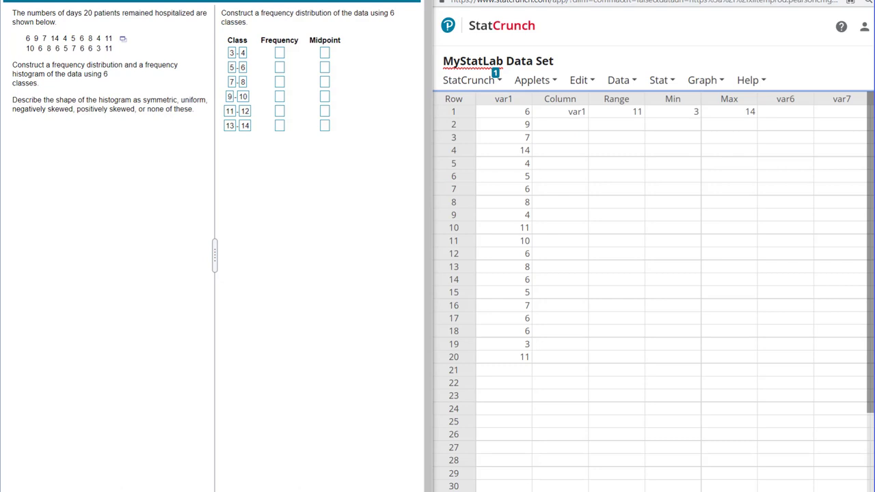
mouse_move(706, 79)
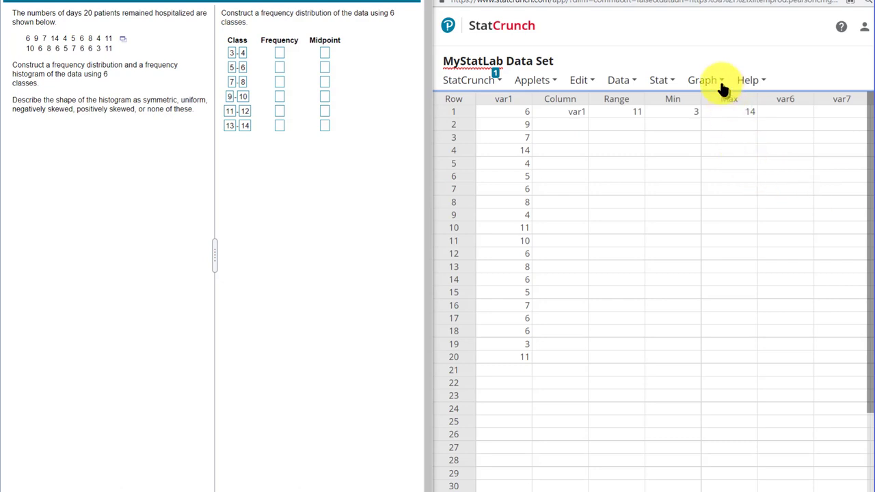
- Build a histogram of var1 with bins starting at 3 and width 2
click(702, 80)
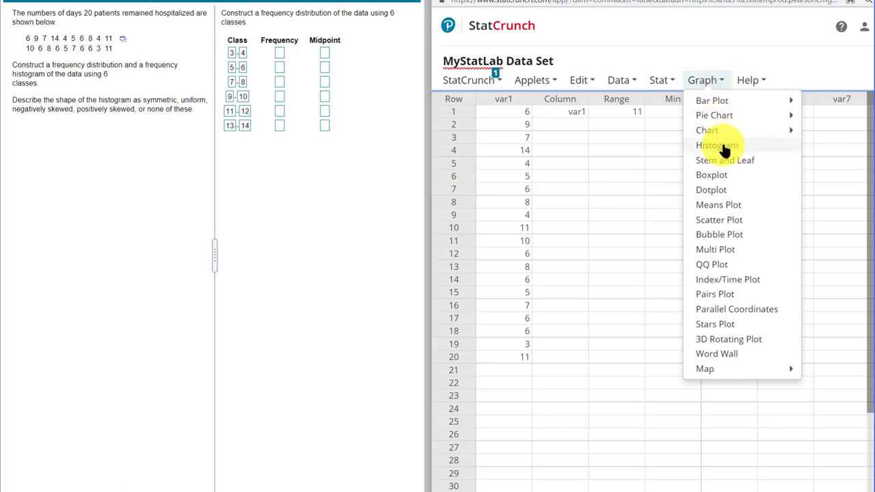
click(717, 145)
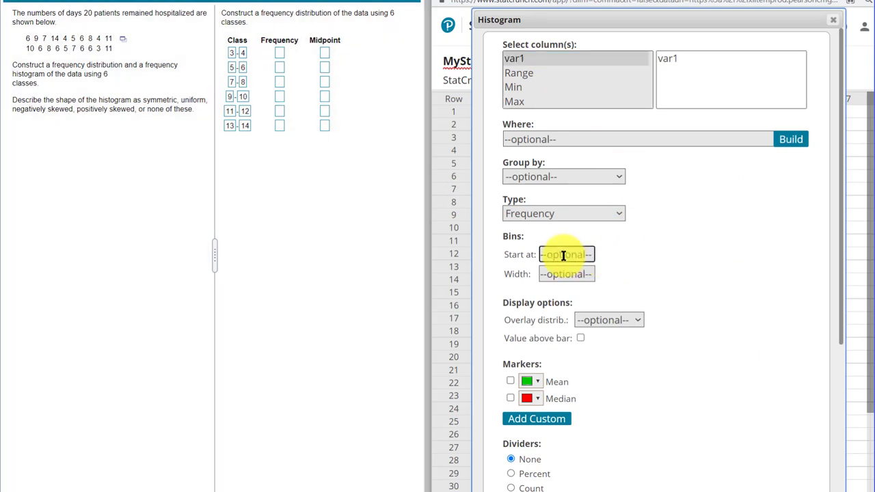
text(3)
click(568, 275)
text(2)
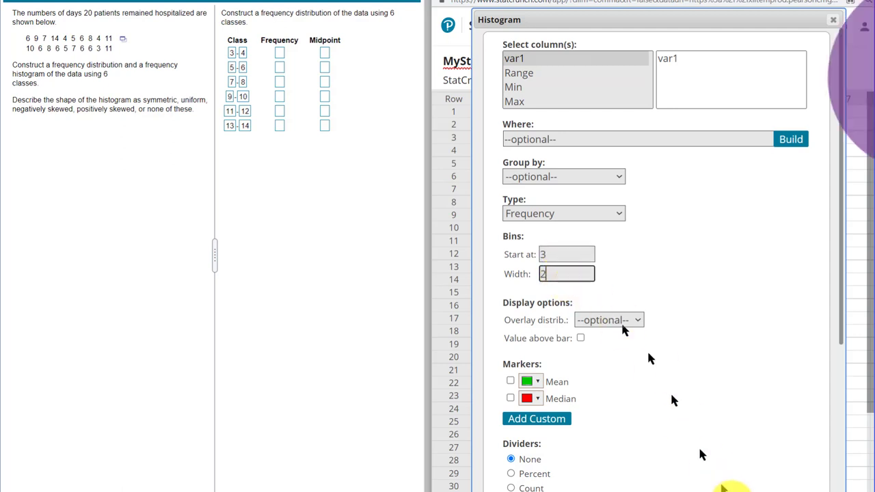
click(790, 140)
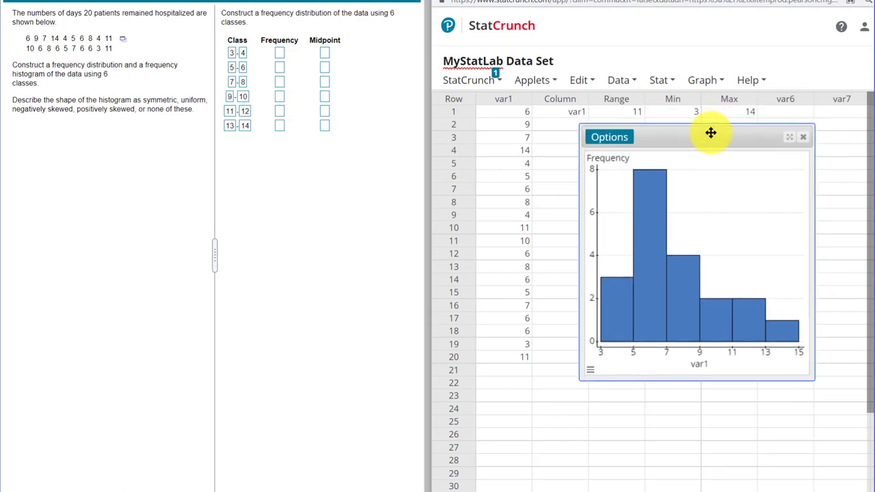
mouse_move(615, 304)
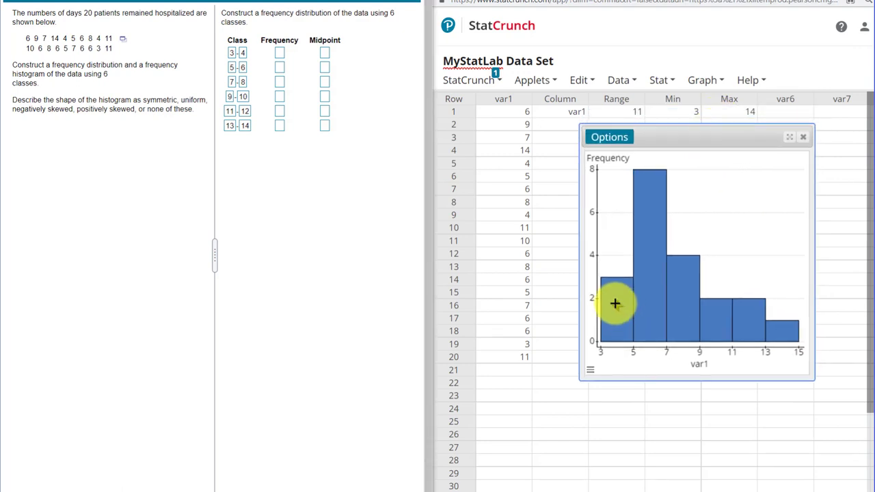
mouse_move(613, 302)
text(8)
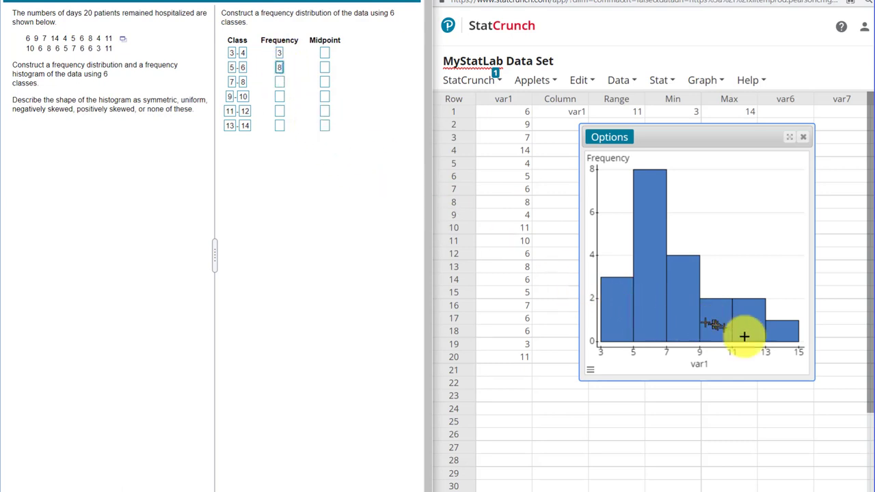
mouse_move(779, 337)
text(13.5)
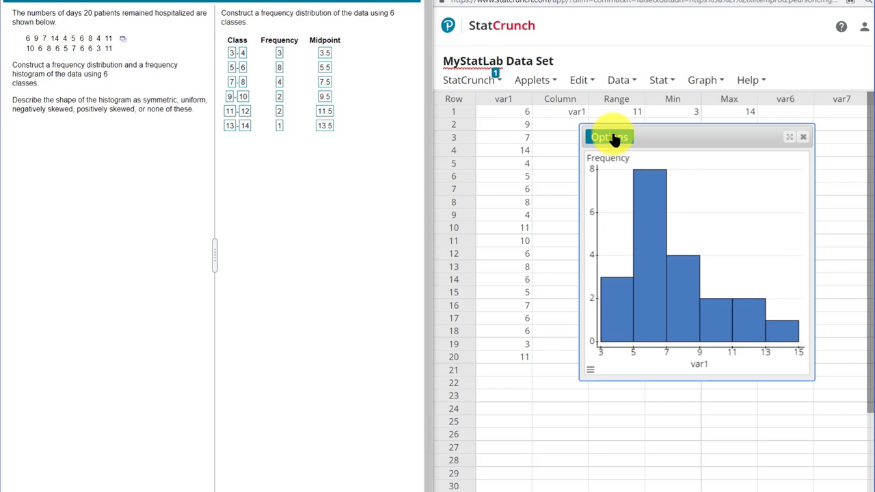
mouse_move(798, 333)
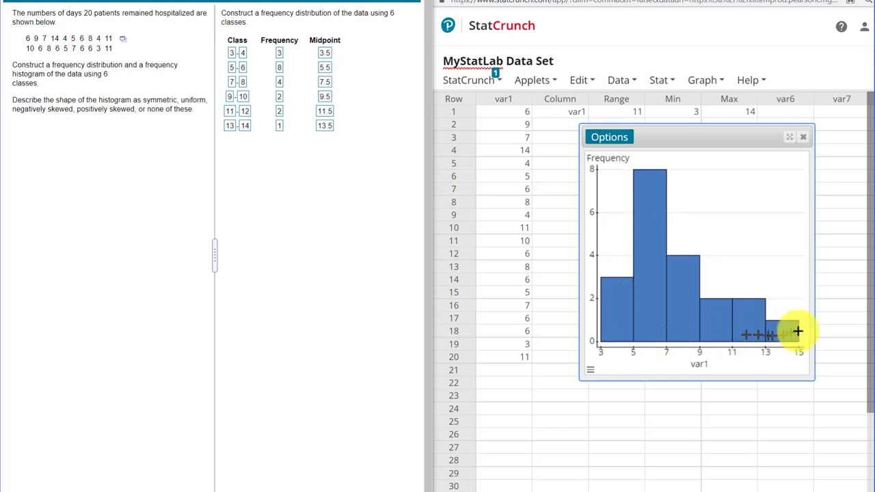
mouse_move(798, 332)
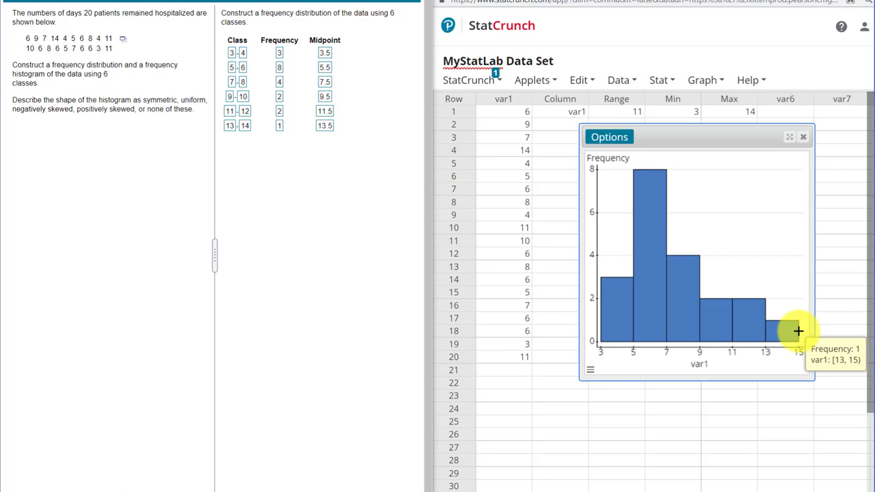
mouse_move(798, 335)
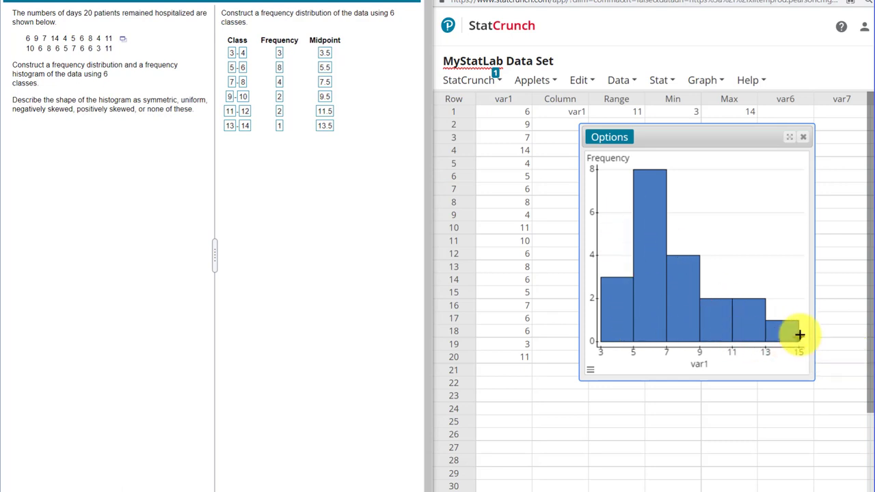
mouse_move(636, 312)
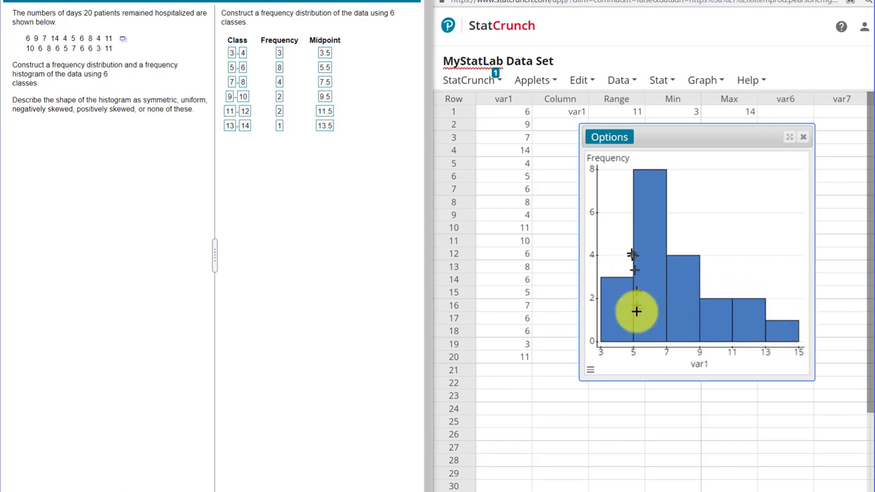
mouse_move(664, 315)
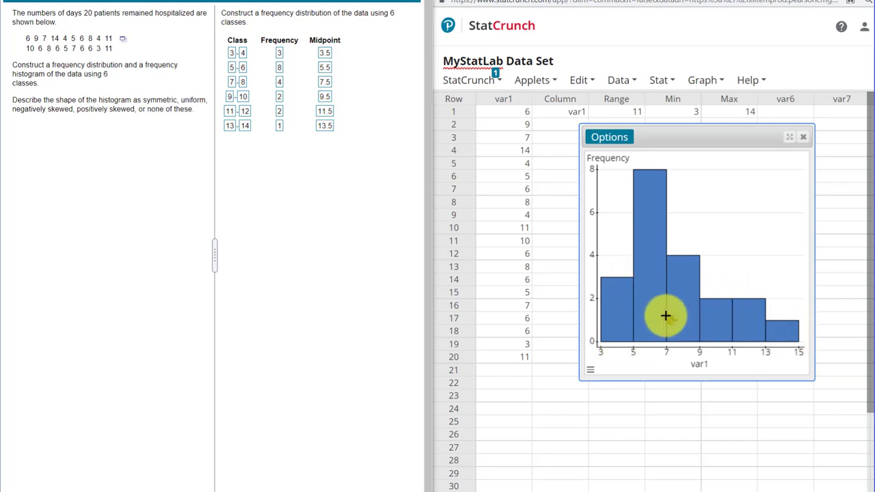
mouse_move(631, 312)
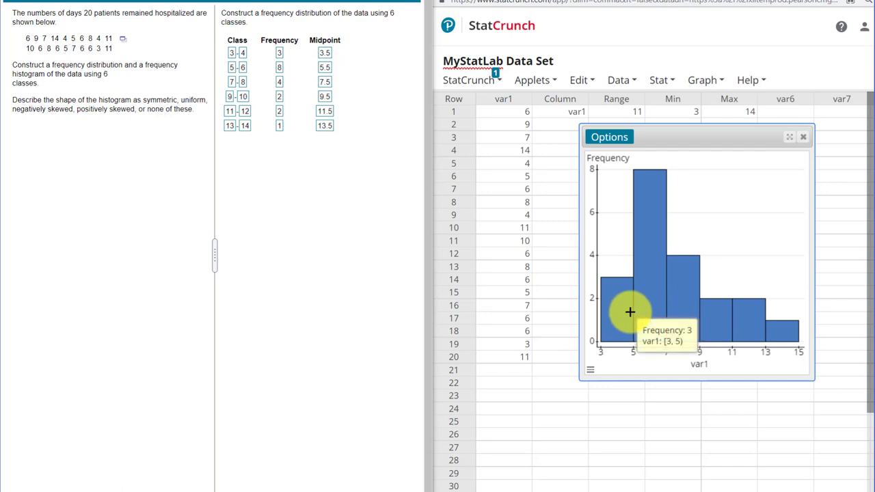
mouse_move(604, 311)
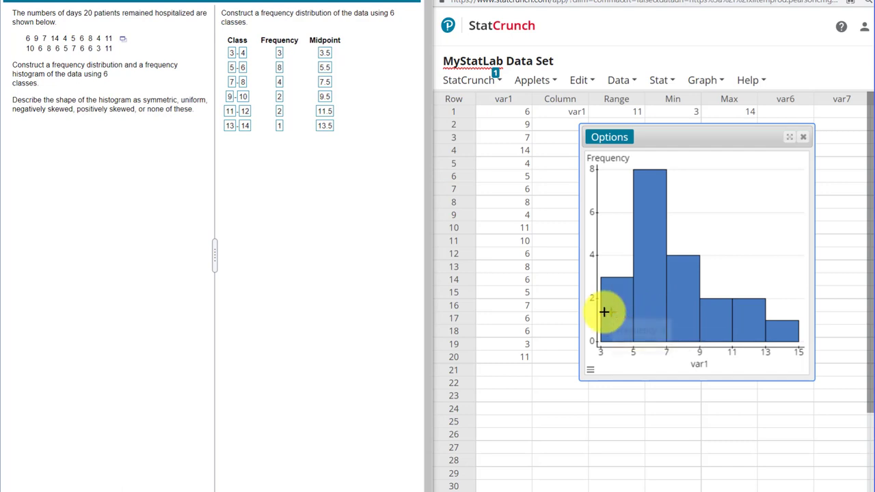
mouse_move(785, 320)
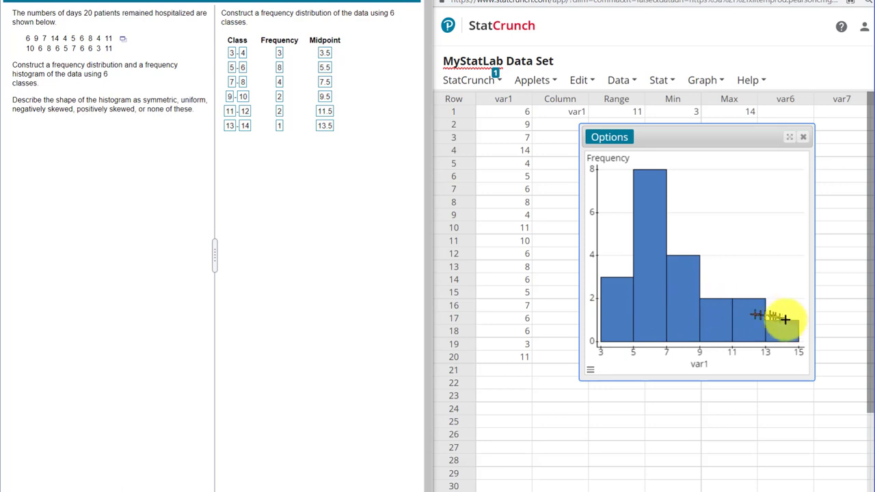
mouse_move(837, 330)
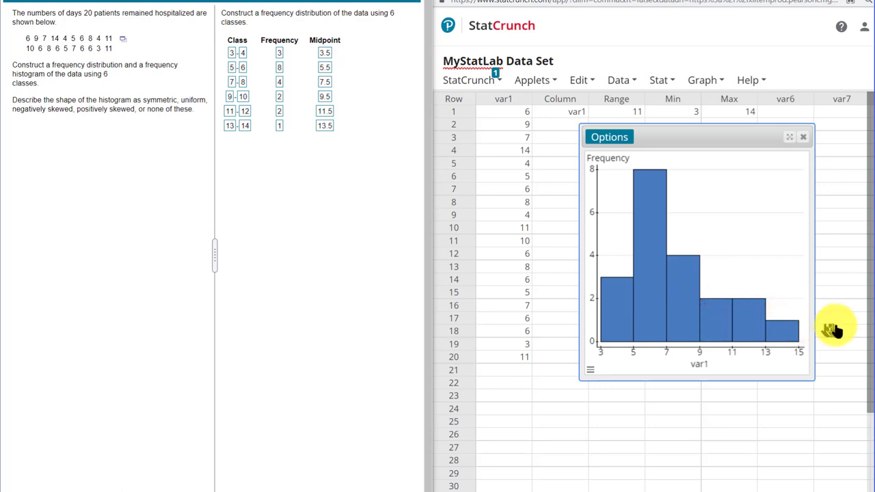
mouse_move(728, 333)
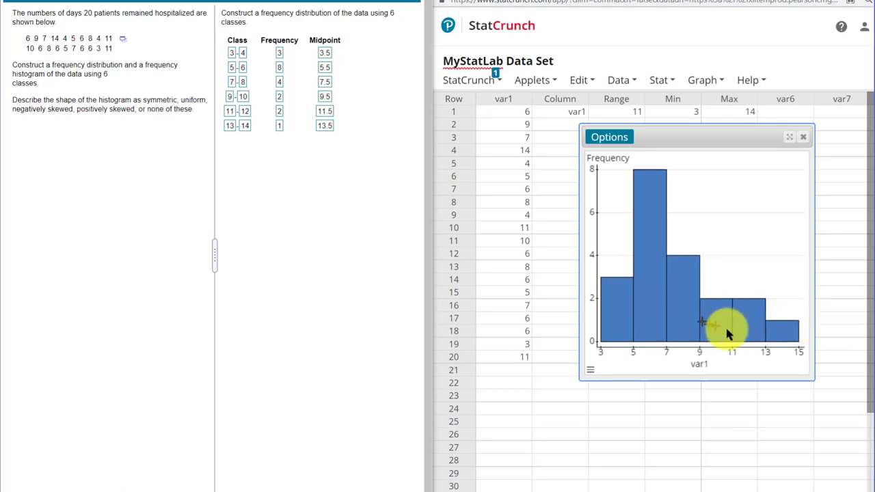
mouse_move(772, 329)
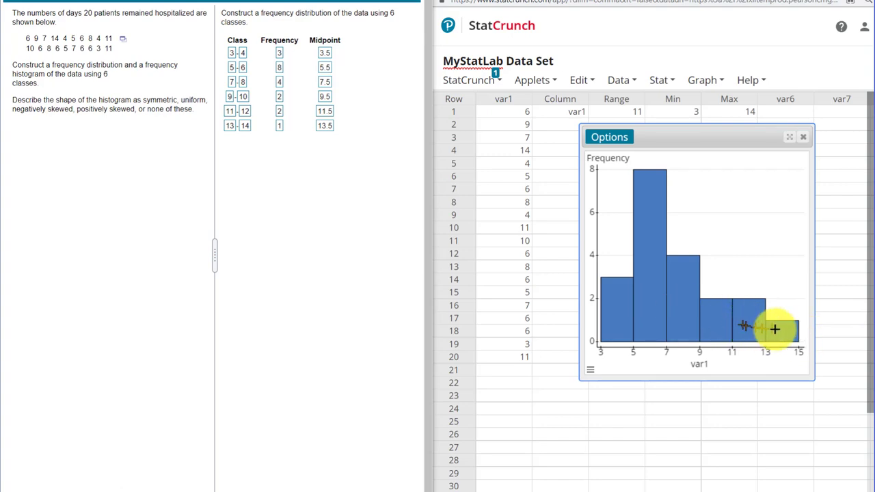